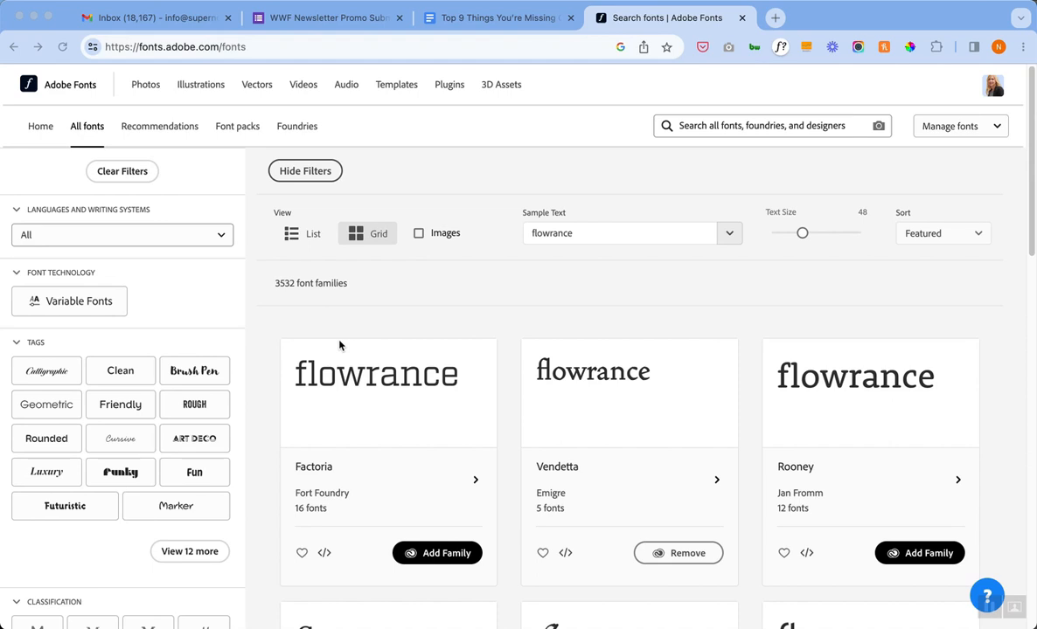
mouse_move(423, 341)
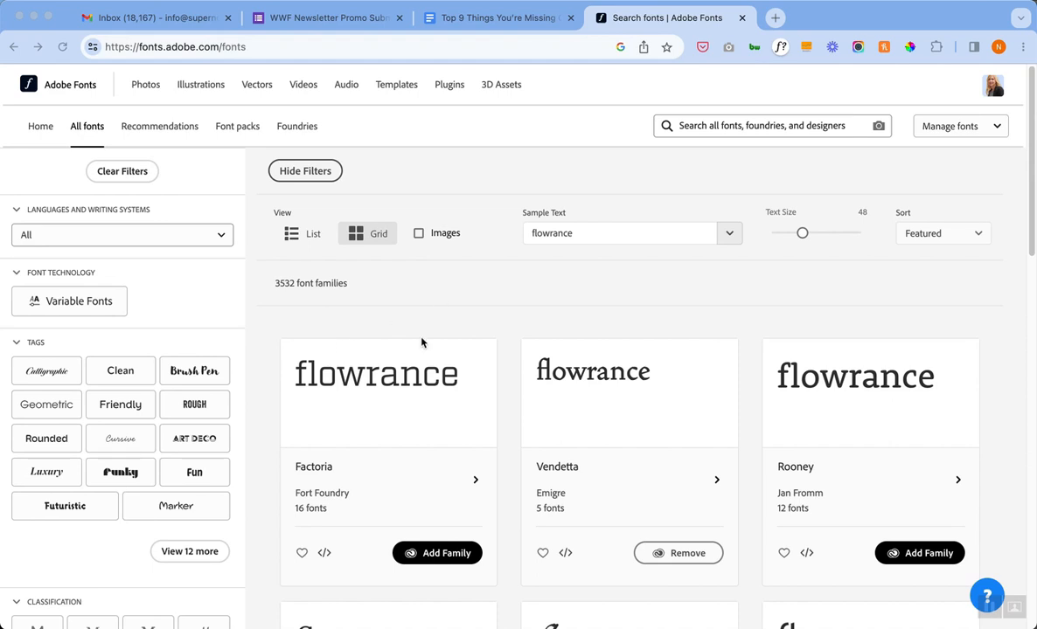
Open the Creative Cloud desktop app from the Dock and view its All apps list
scroll("down", 3)
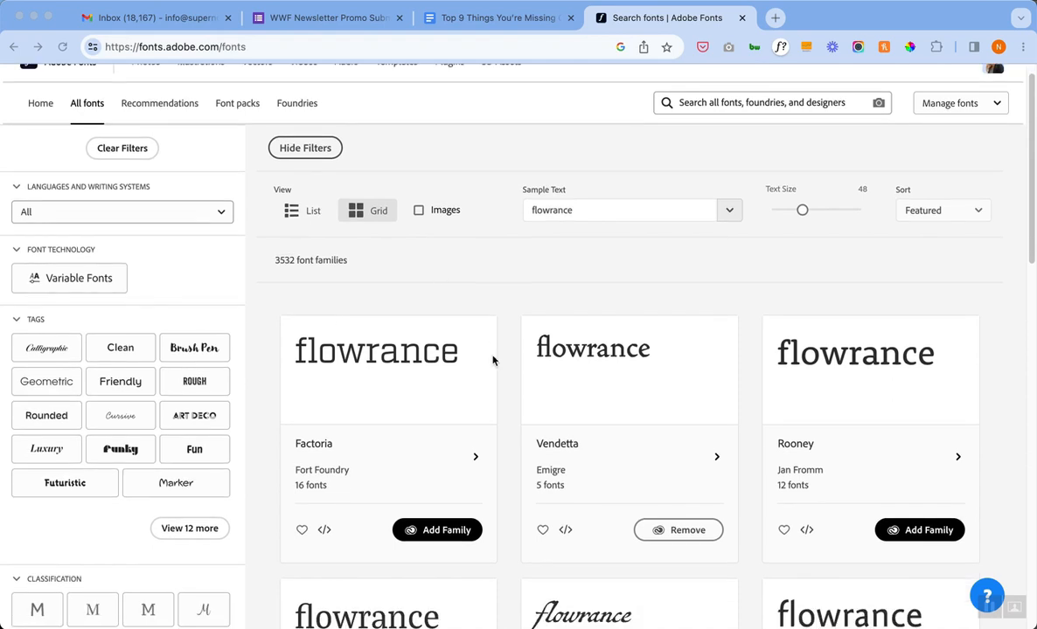
scroll("down", 3)
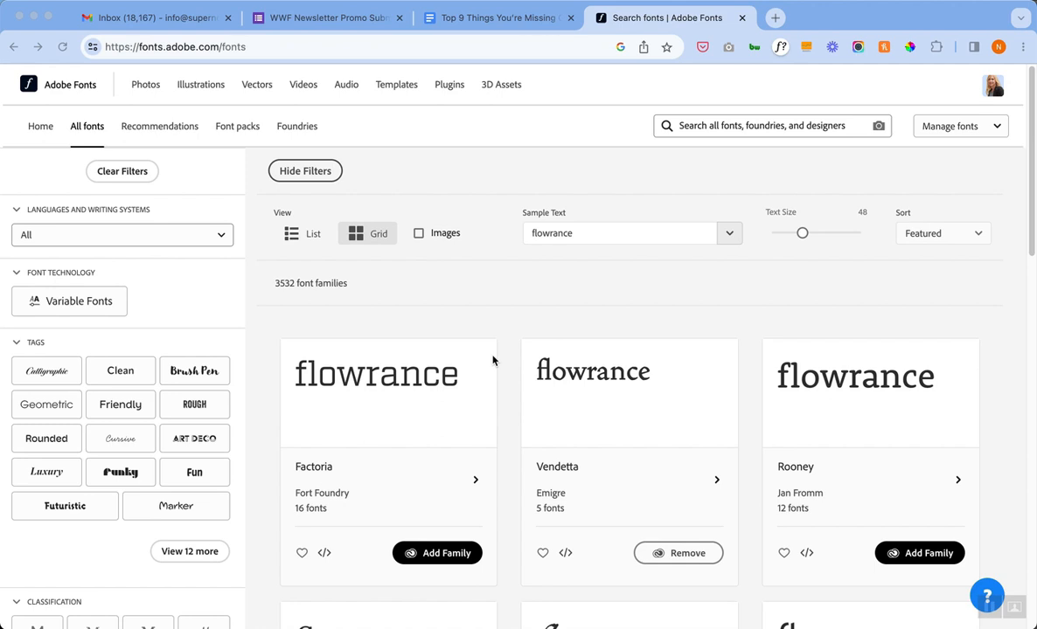
mouse_move(652, 166)
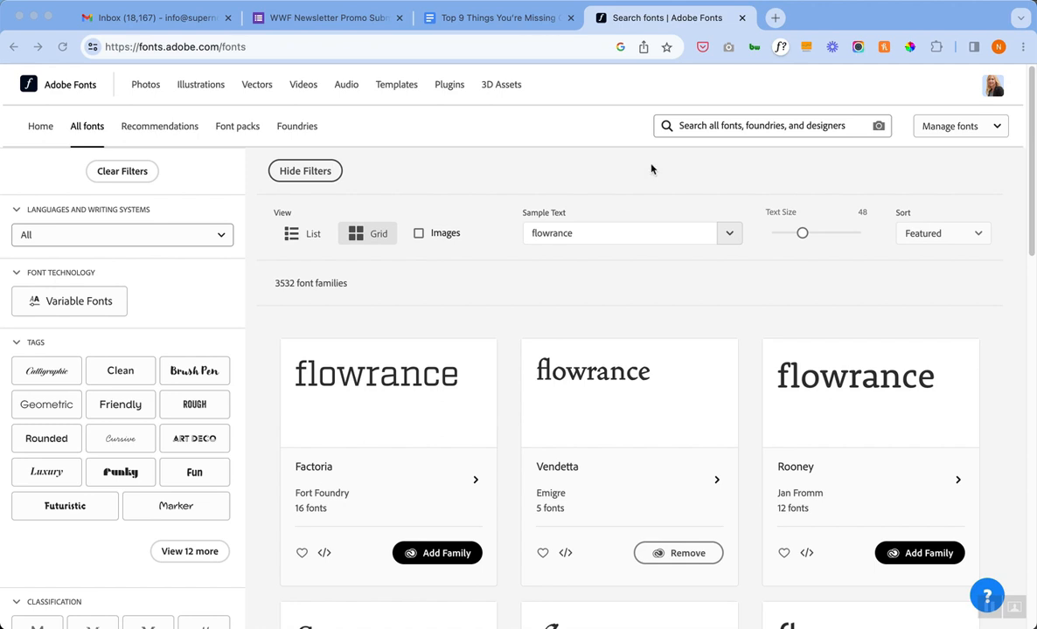
left_click(985, 85)
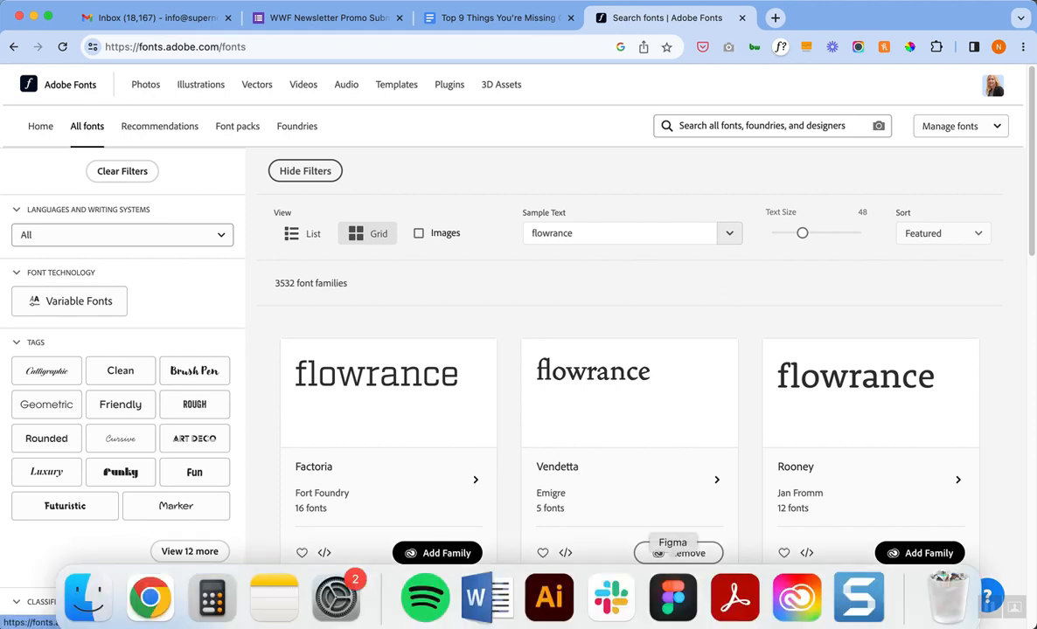
mouse_move(798, 600)
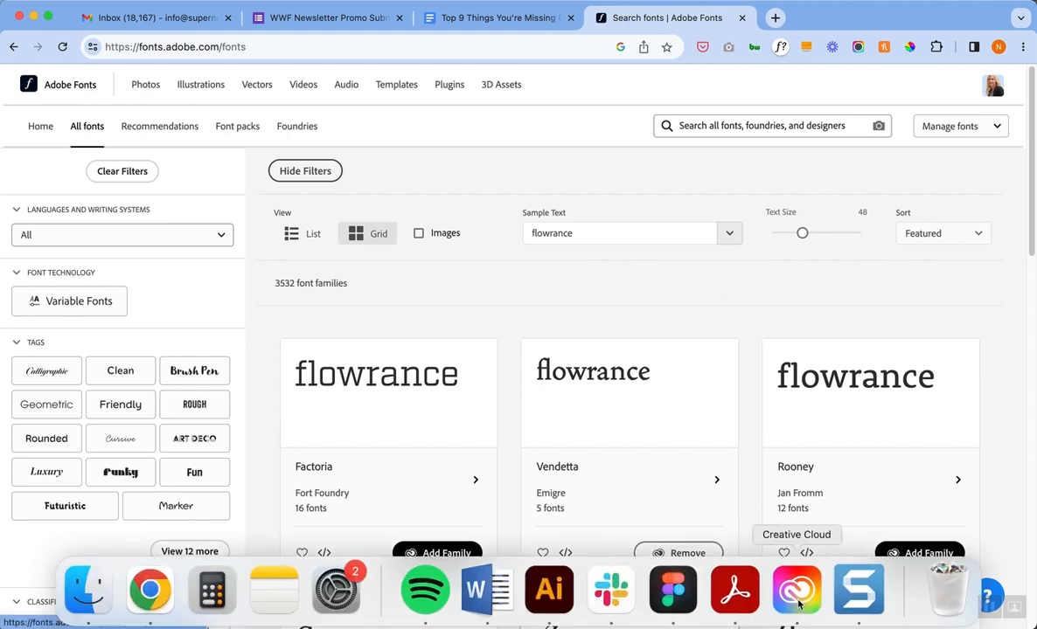
left_click(796, 589)
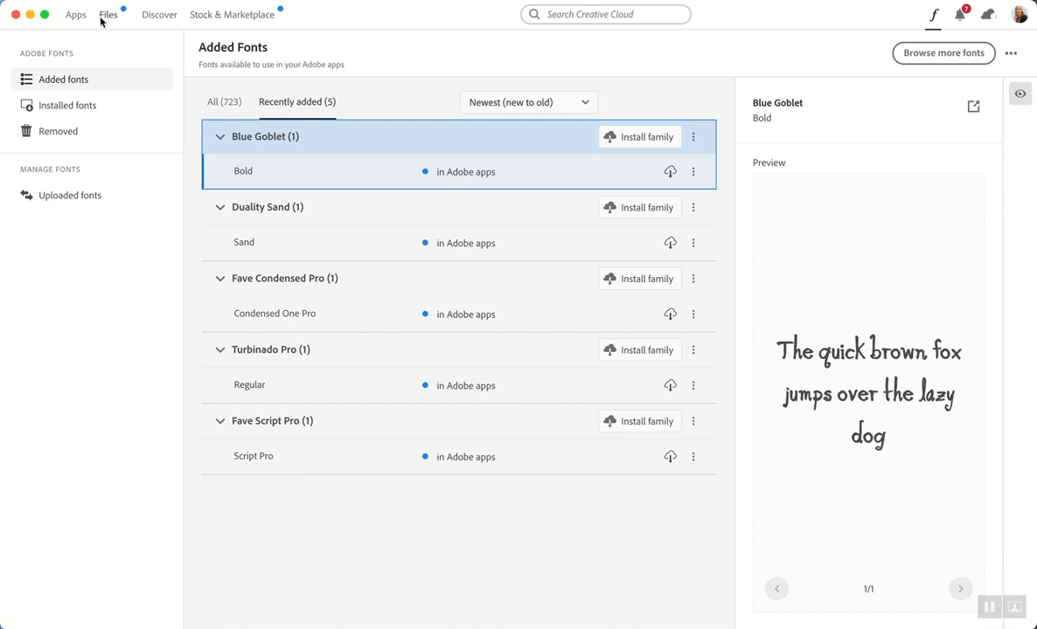
left_click(75, 14)
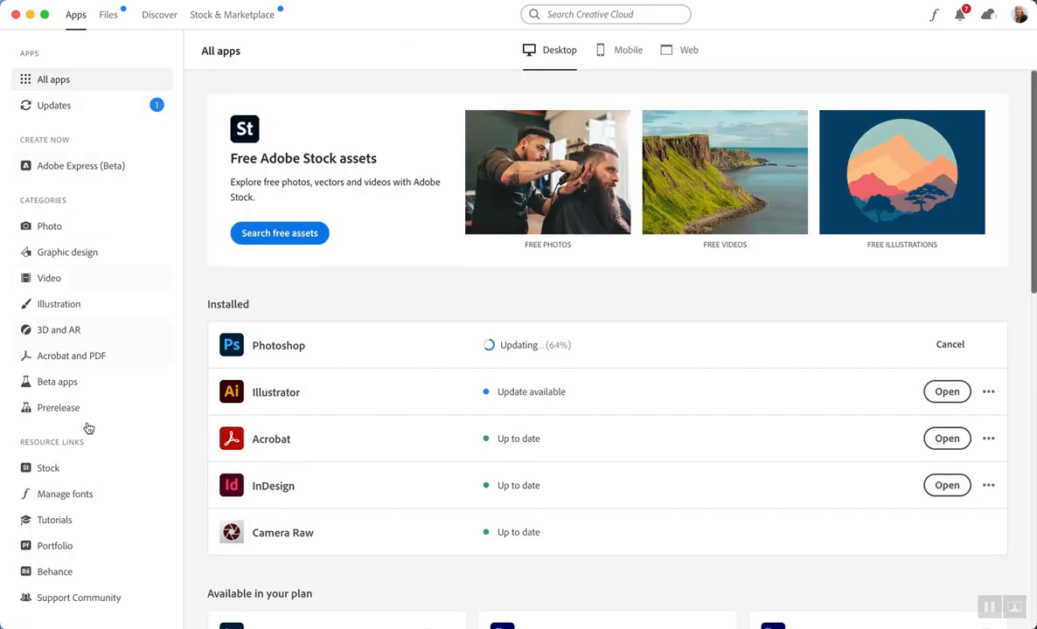
Show all 723 added fonts, briefly checking the Recently added view
left_click(65, 494)
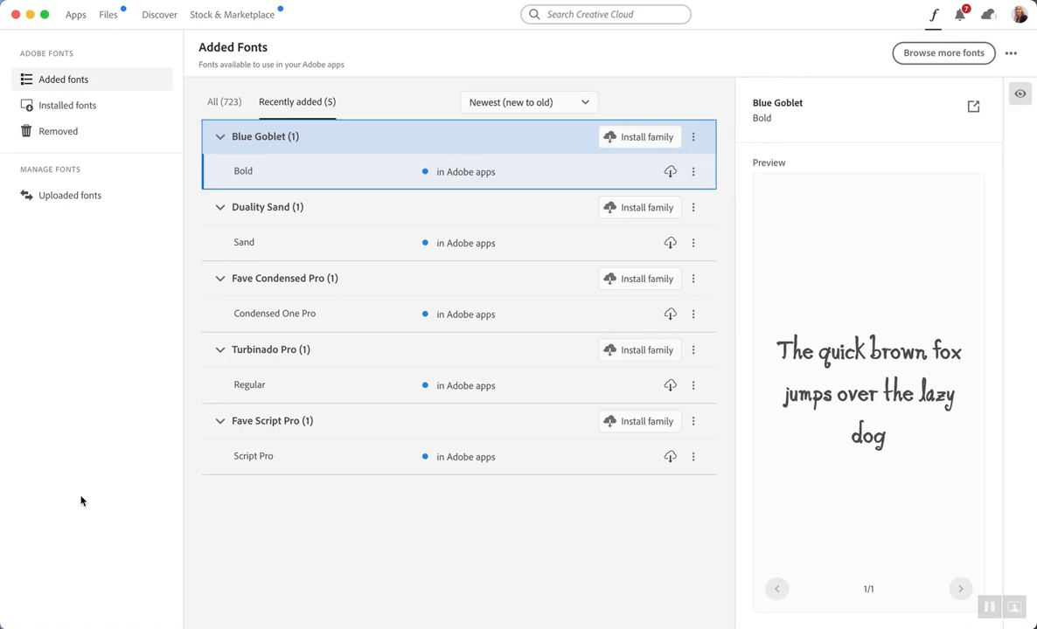
left_click(224, 101)
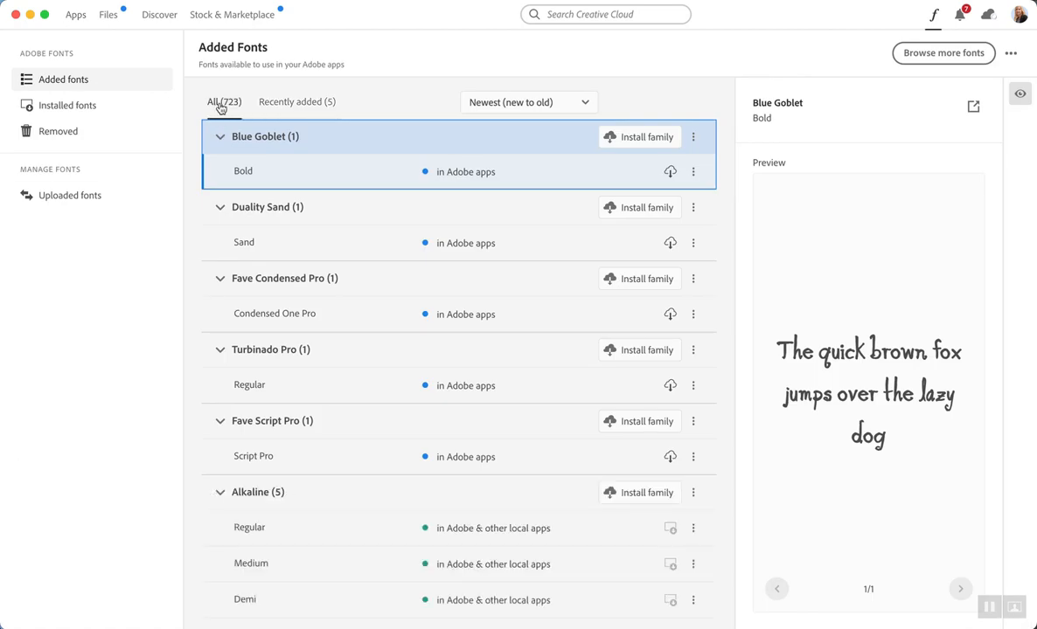
left_click(297, 102)
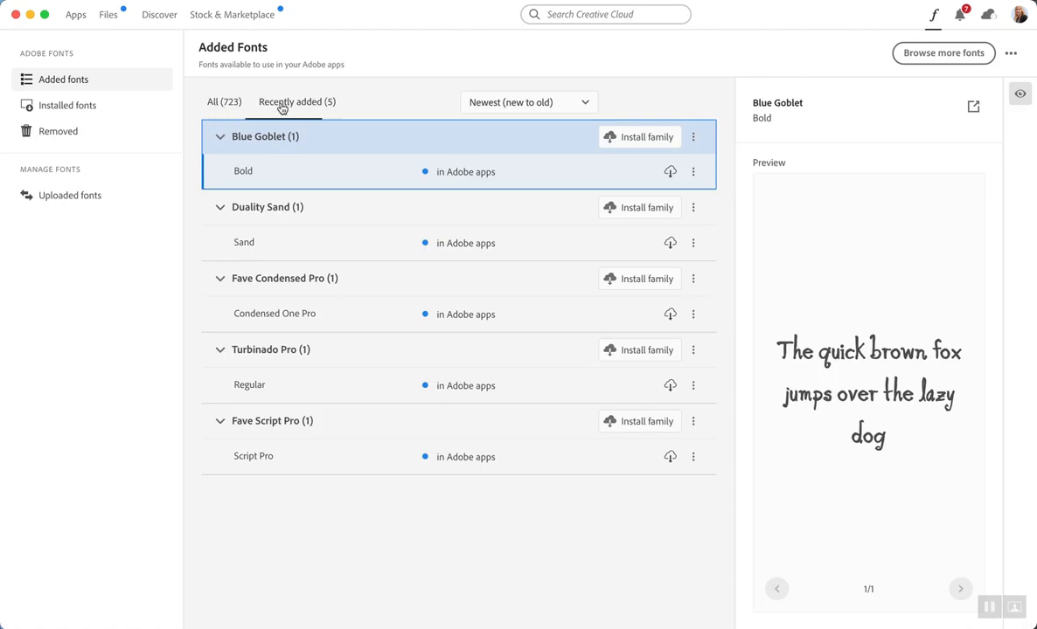
left_click(224, 101)
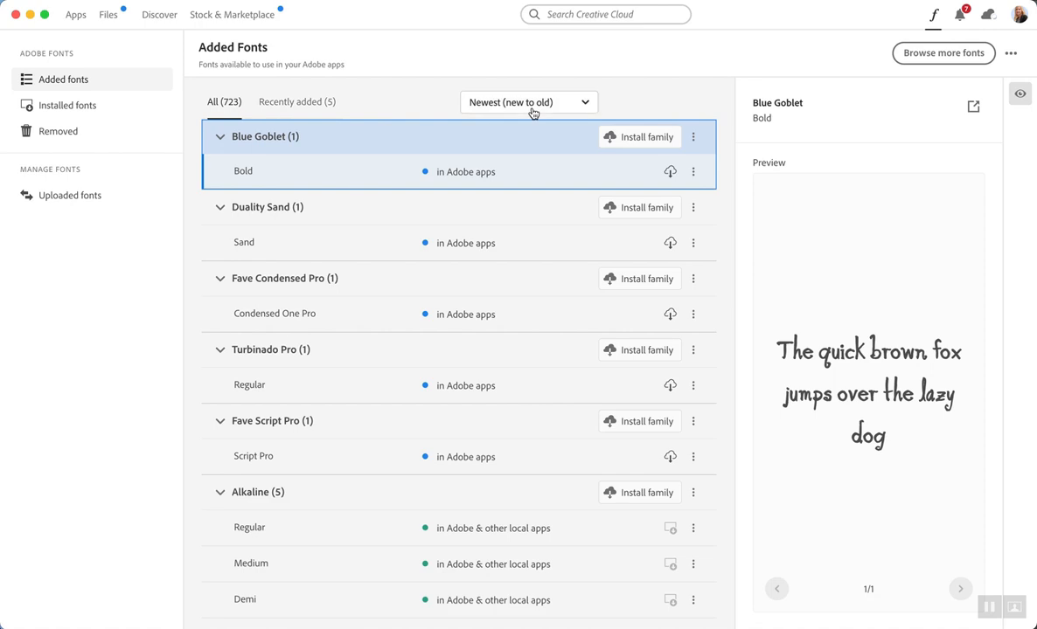
Keep the Newest sort order and preview Turbinado Pro and Duality Sand
left_click(530, 103)
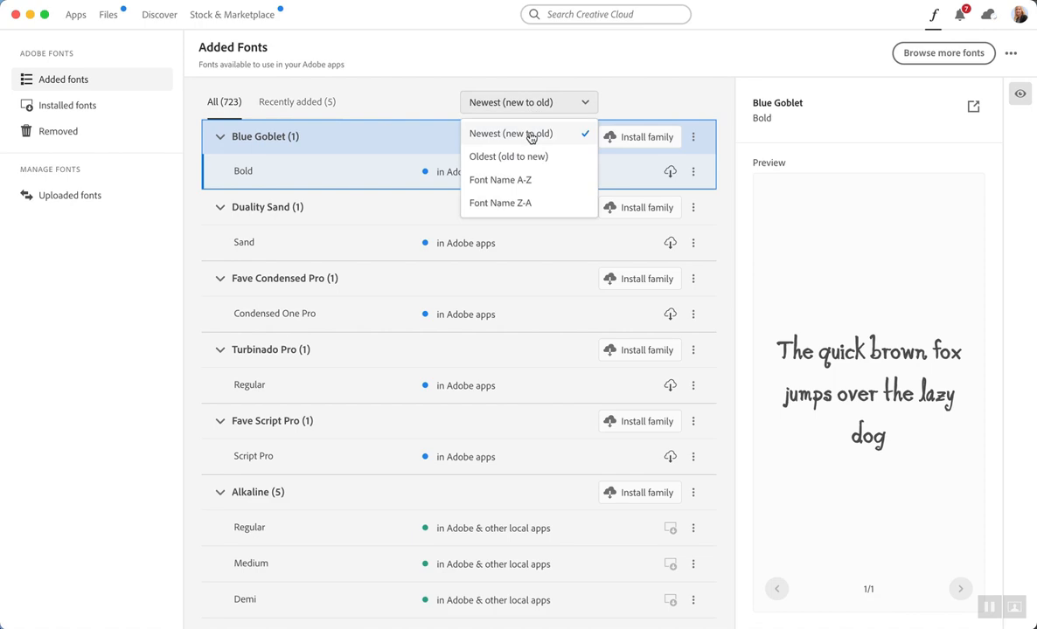
left_click(511, 133)
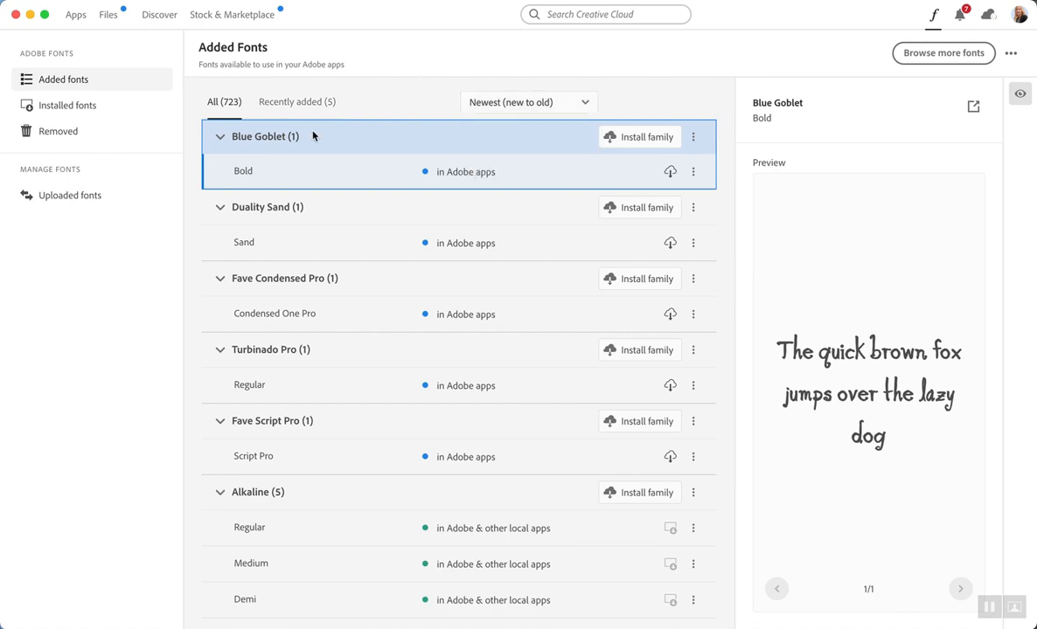
mouse_move(326, 220)
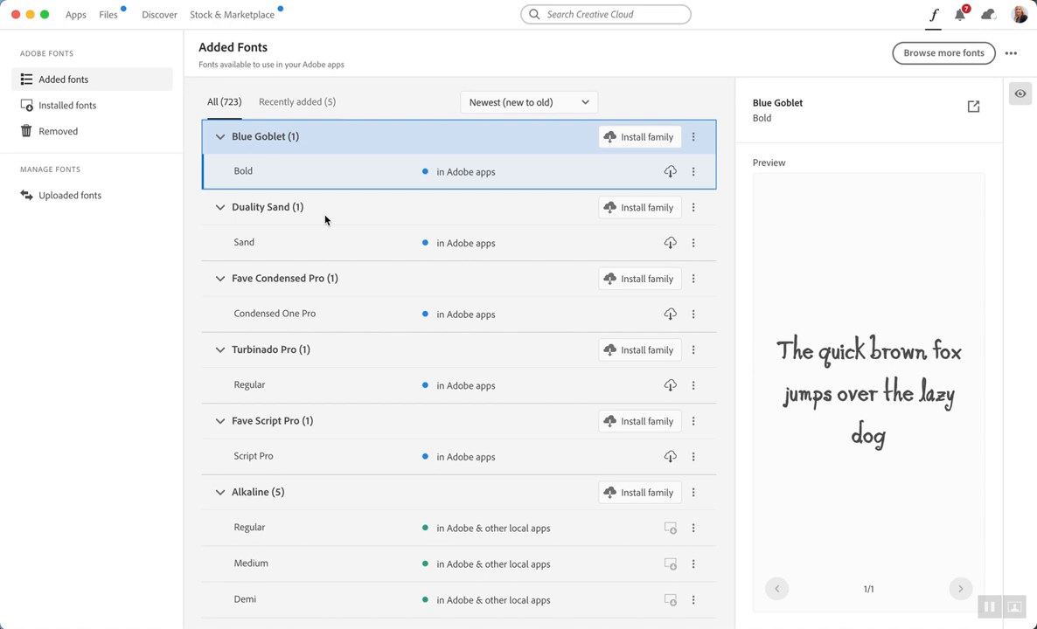
mouse_move(356, 350)
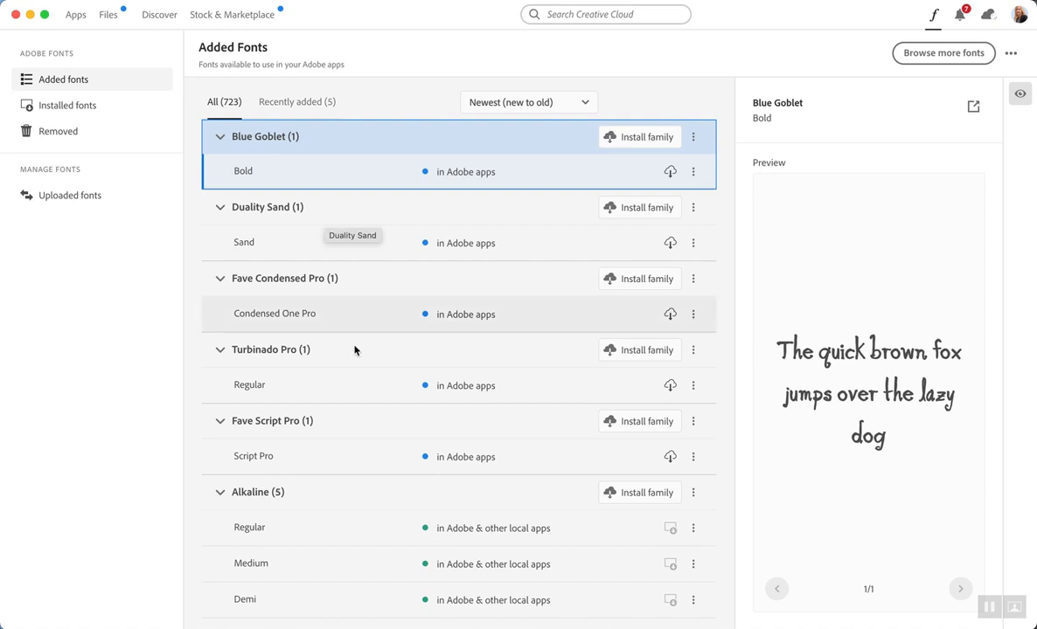
mouse_move(323, 215)
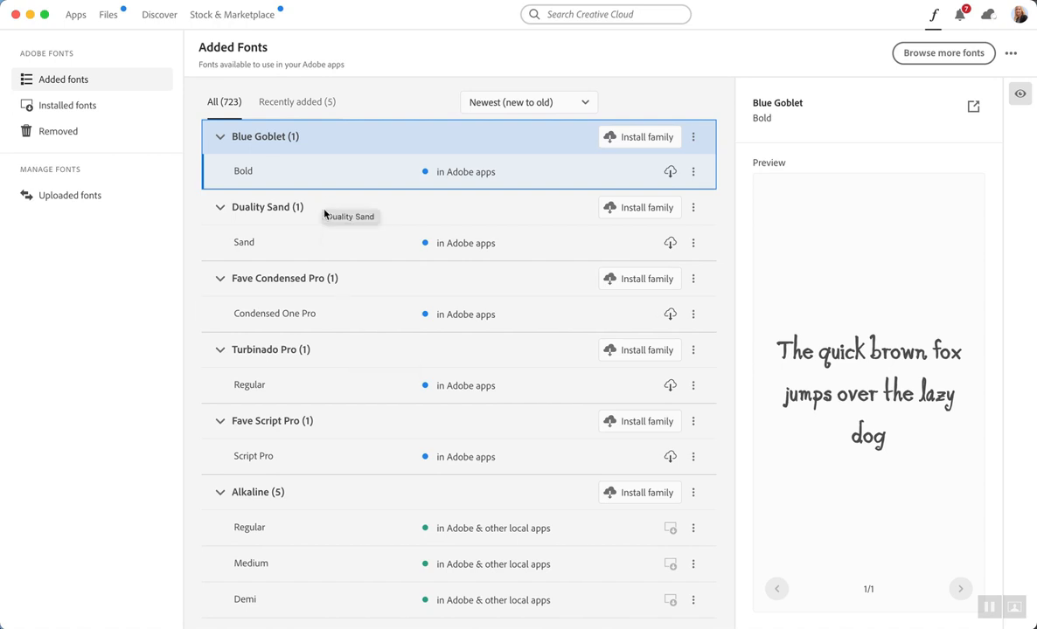
mouse_move(366, 185)
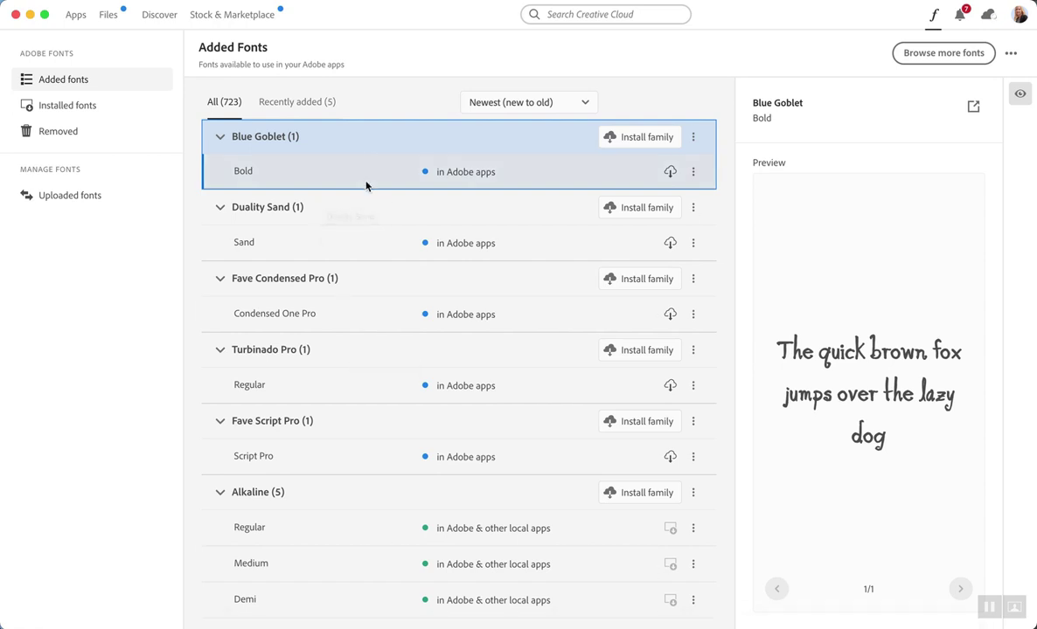
left_click(249, 384)
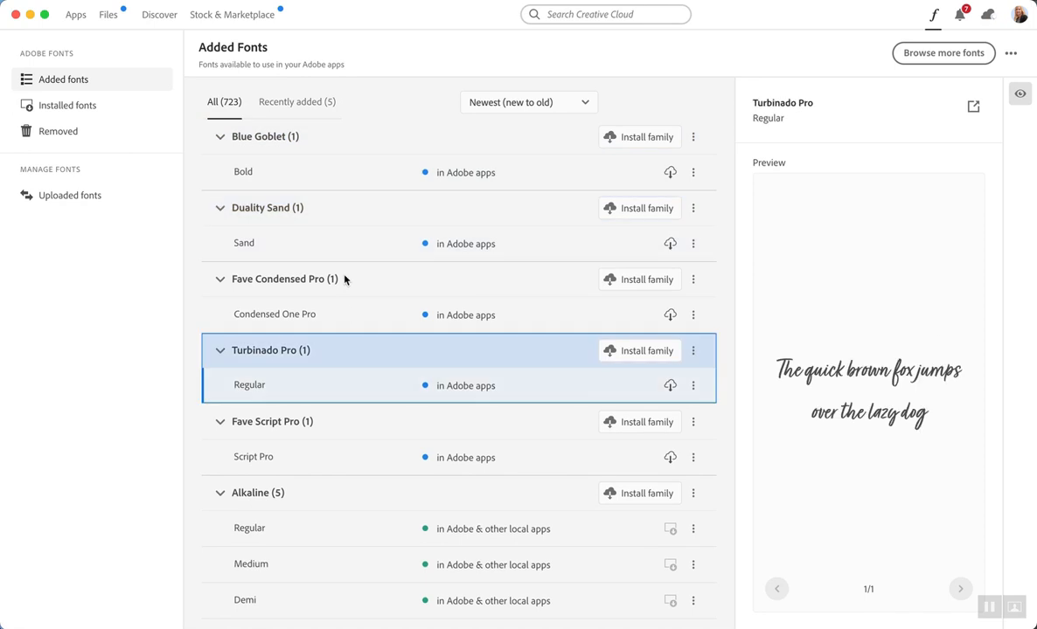
left_click(268, 207)
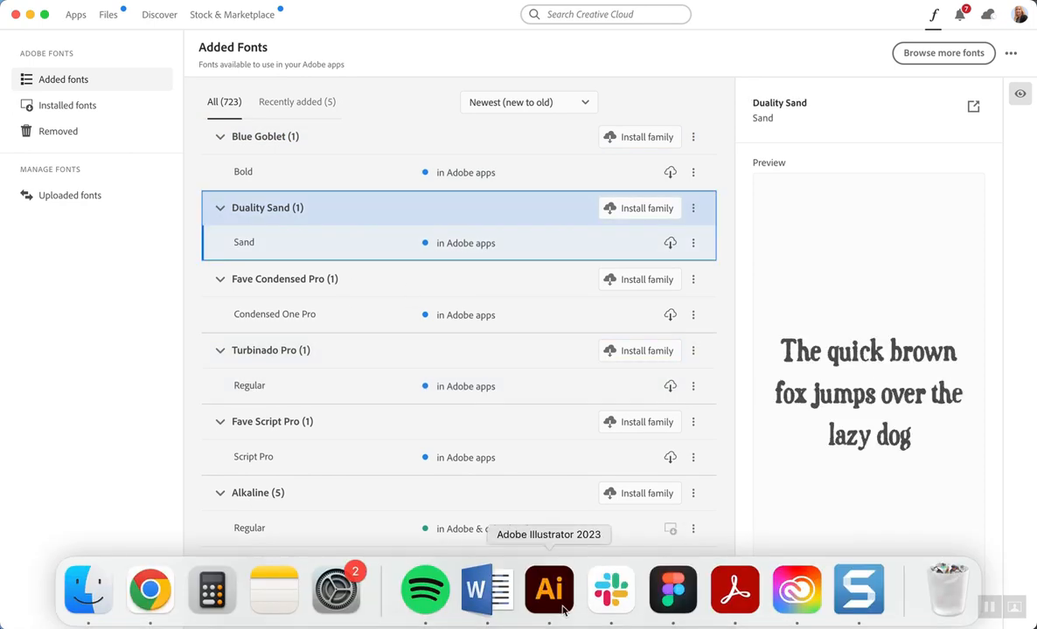
In Illustrator, search the font field for 'Turbinado' and apply Turbinado Pro to CELEBRANDO!
left_click(548, 590)
type("t")
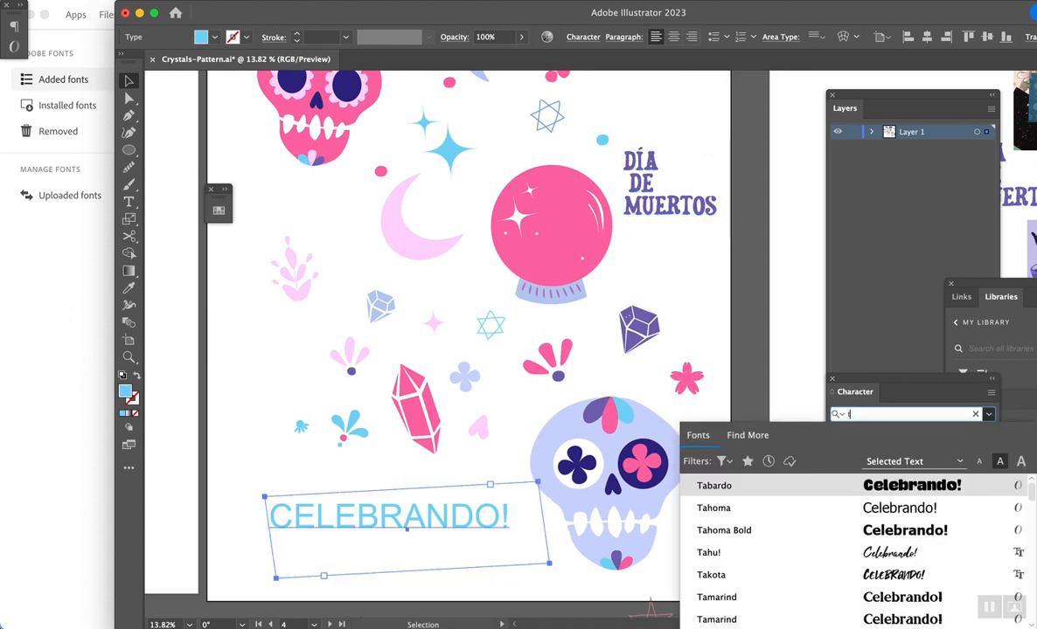
type("ermina")
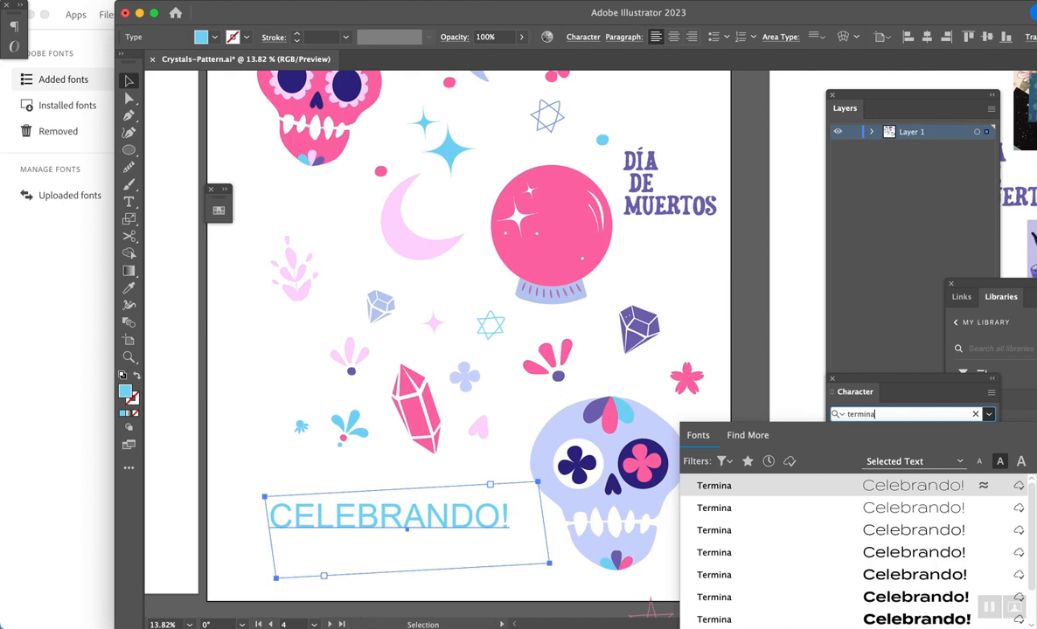
key("Backspace")
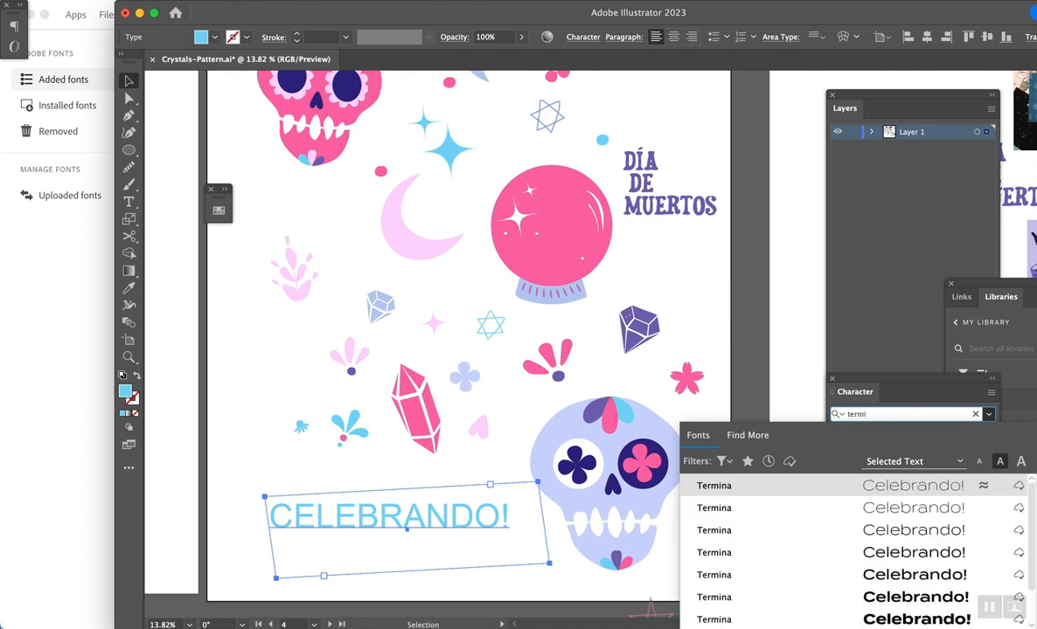
mouse_move(797, 597)
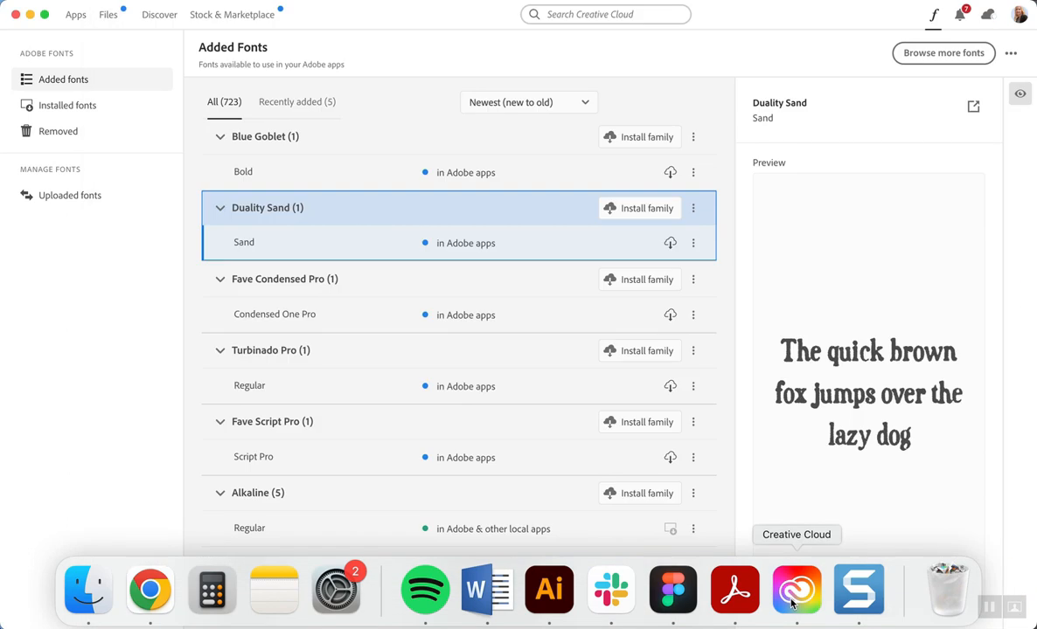
left_click(548, 591)
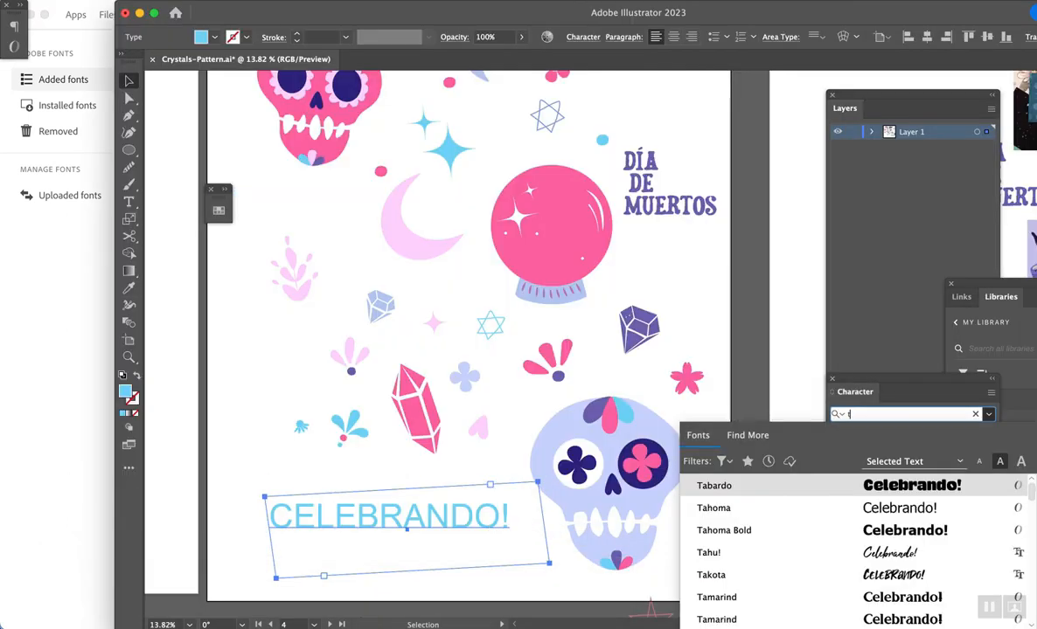
type("urb")
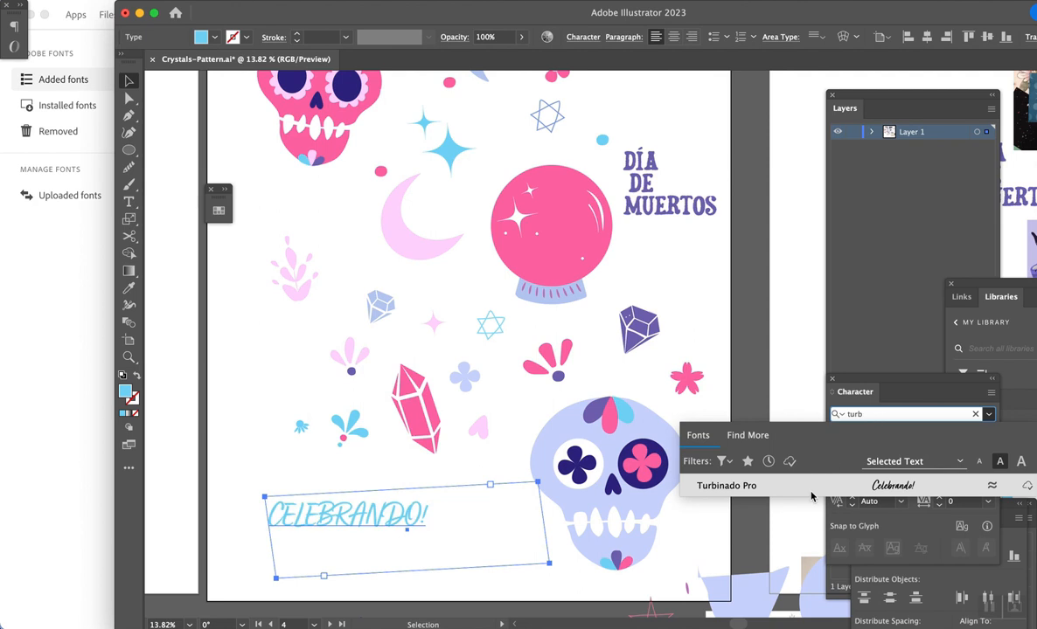
left_click(214, 471)
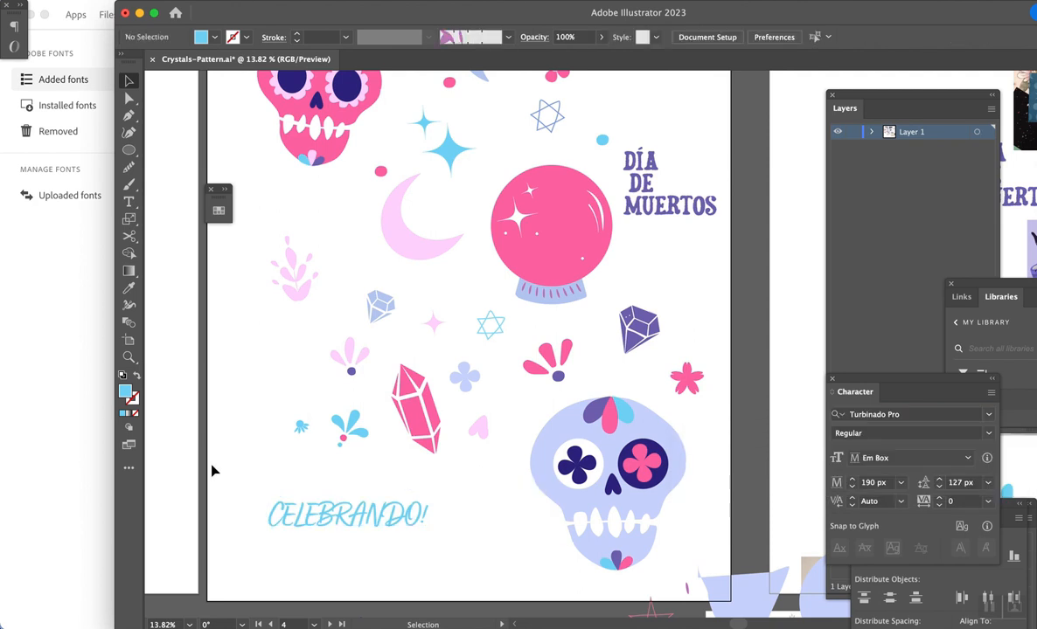